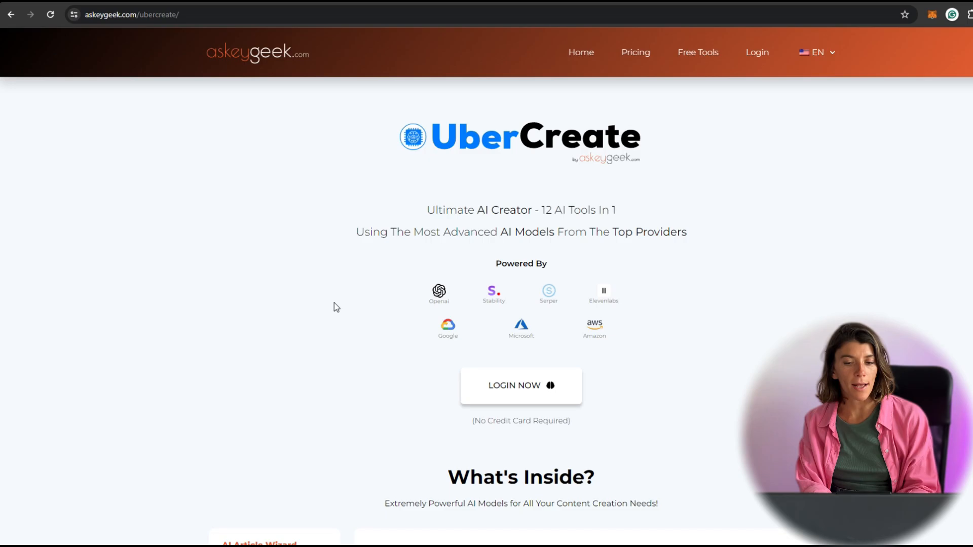
# Step: Scroll the landing page through Feature Rich and show the AI Code Generator preview under What's Inside
pyautogui.scroll(-3)
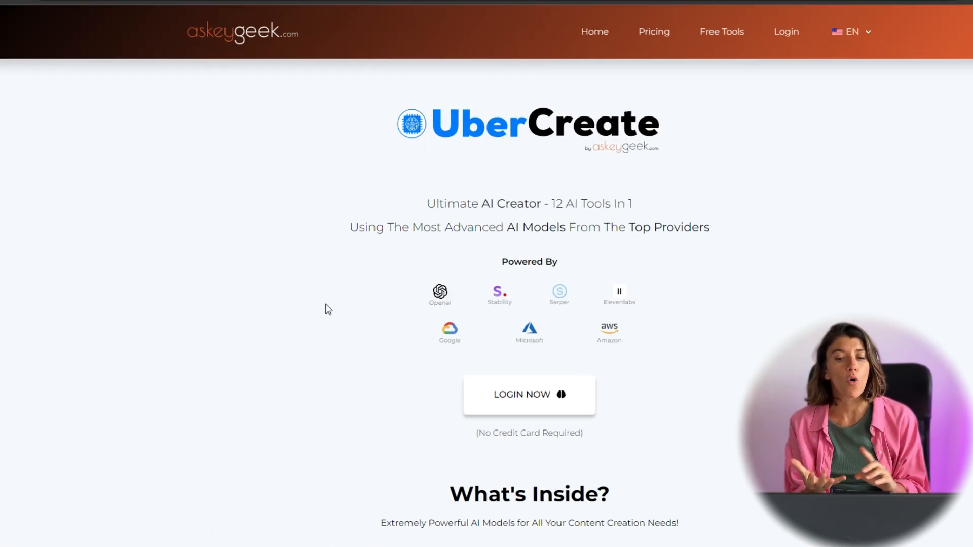
pyautogui.scroll(-3)
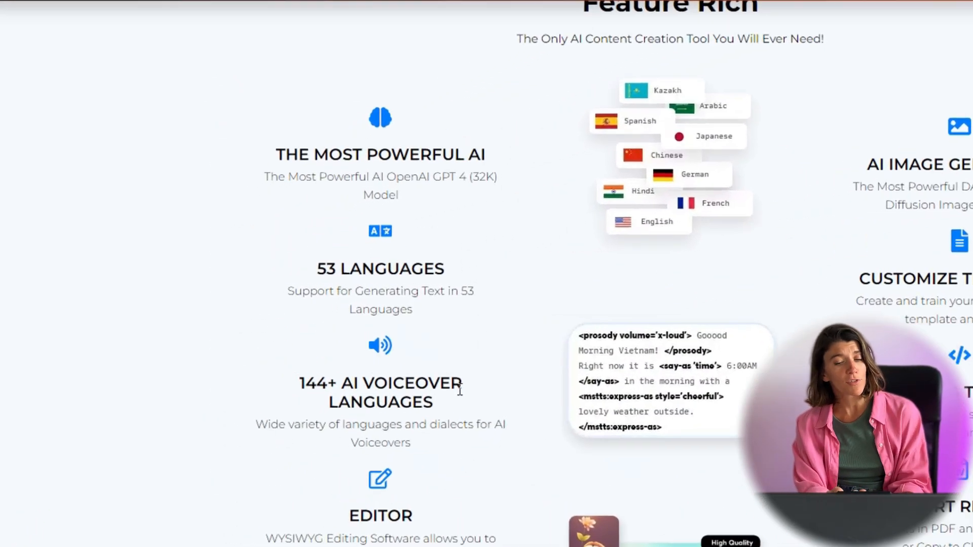
pyautogui.scroll(-3)
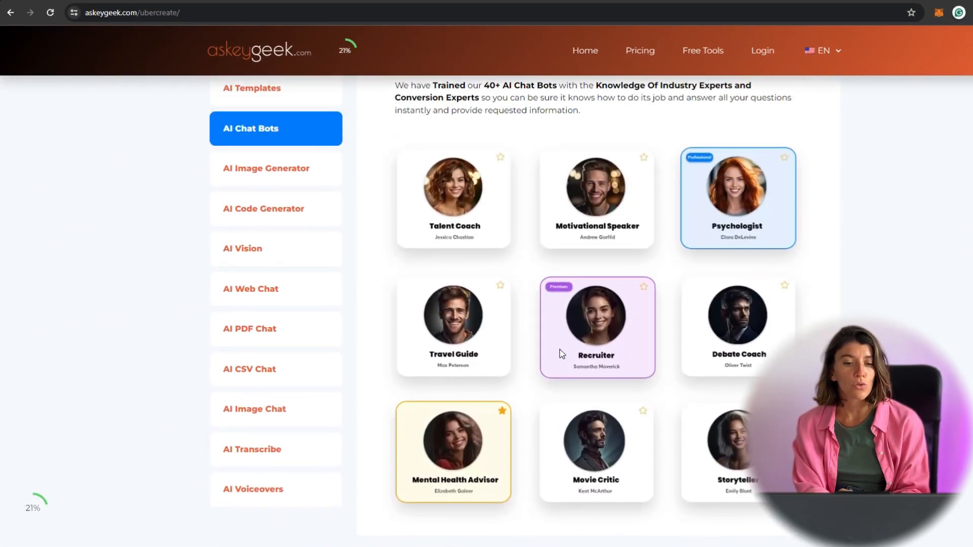
pyautogui.click(275, 209)
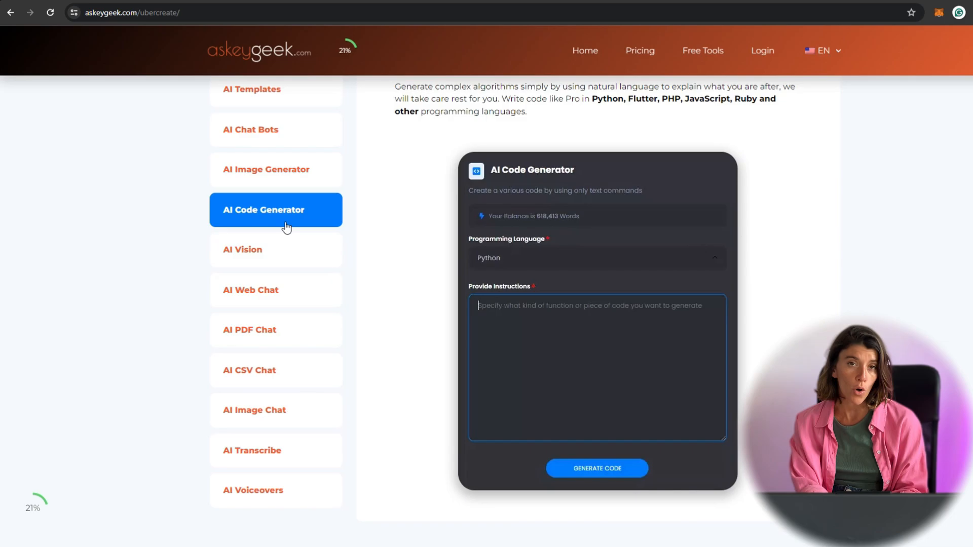
pyautogui.click(276, 489)
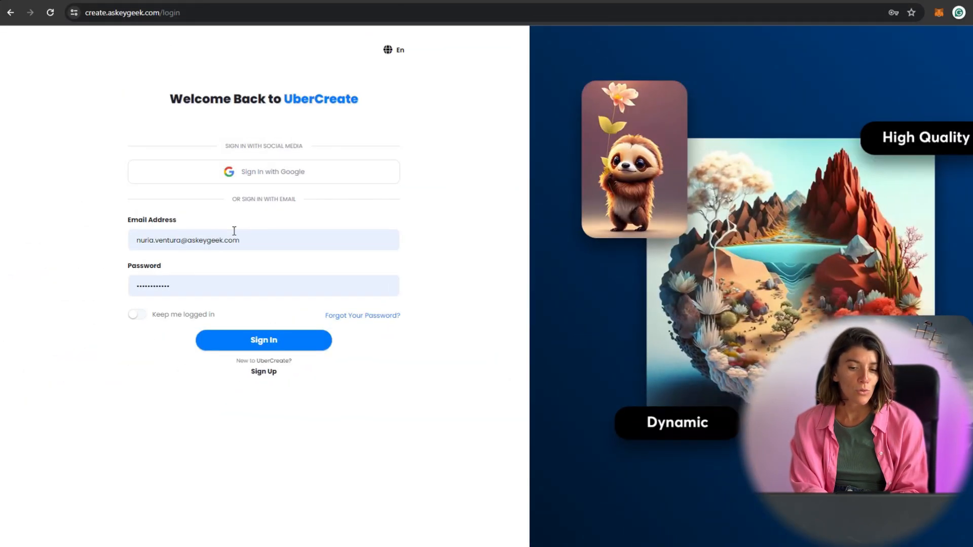
# Step: Sign in with the saved credentials to reach the free-trial dashboard with usage allowances
pyautogui.click(264, 371)
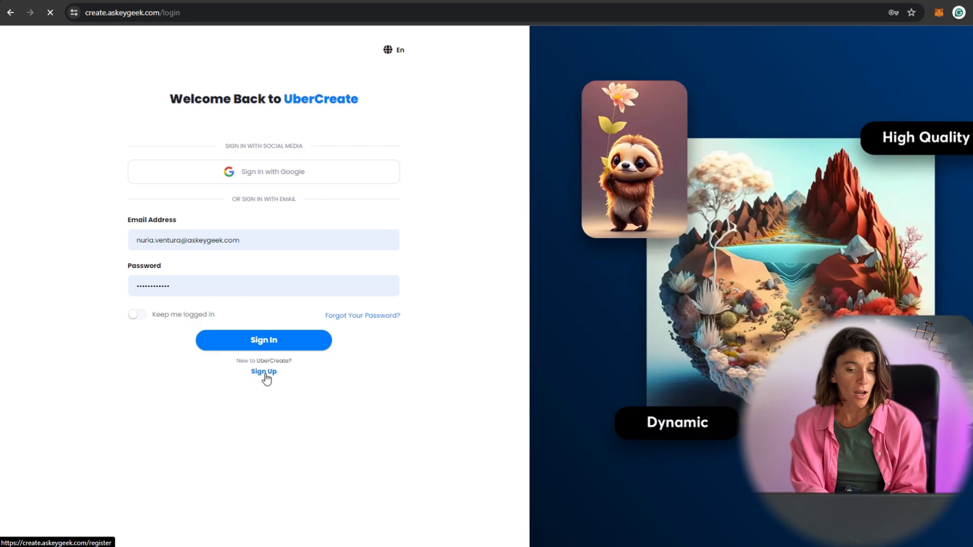
pyautogui.click(263, 371)
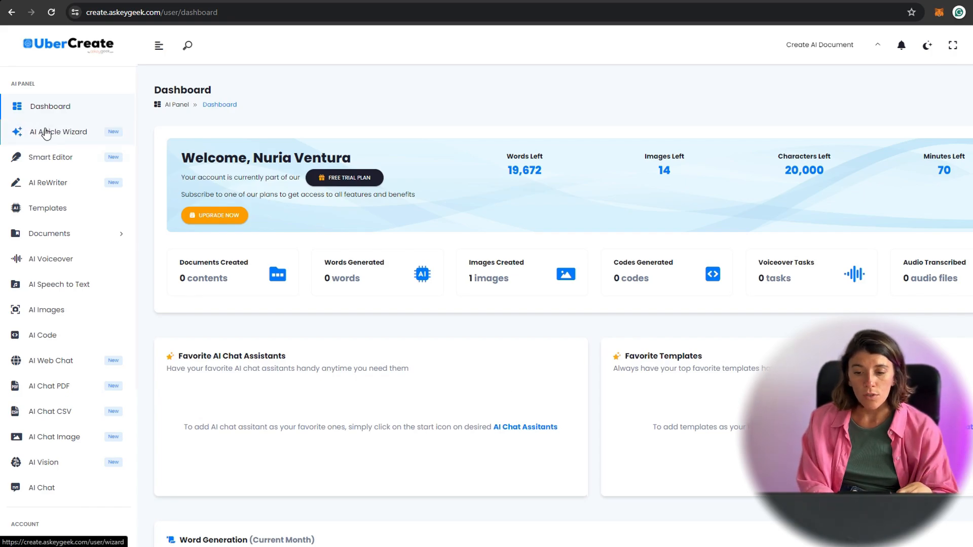
# Step: Start the AI Article Wizard with a bitcoin and binance topic and 2 topics
pyautogui.click(57, 132)
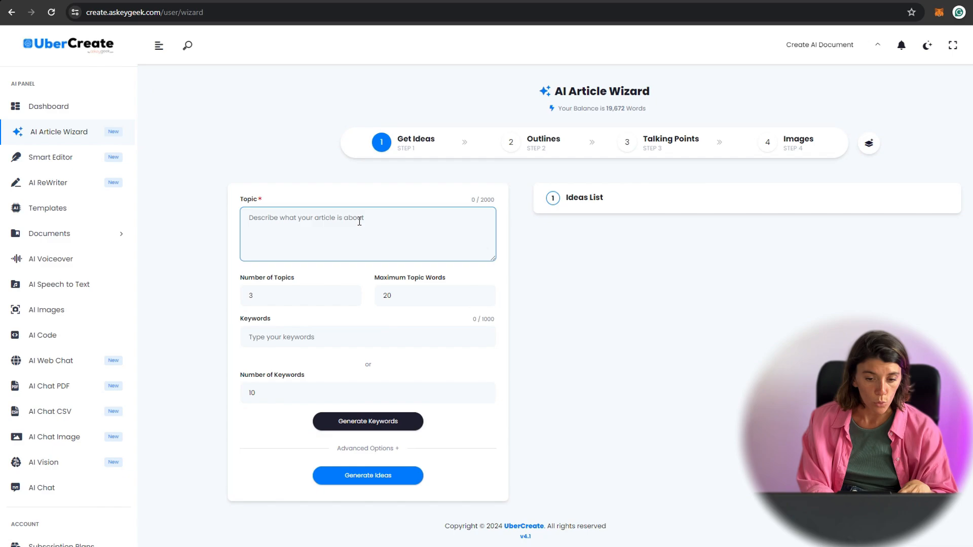
pyautogui.click(367, 476)
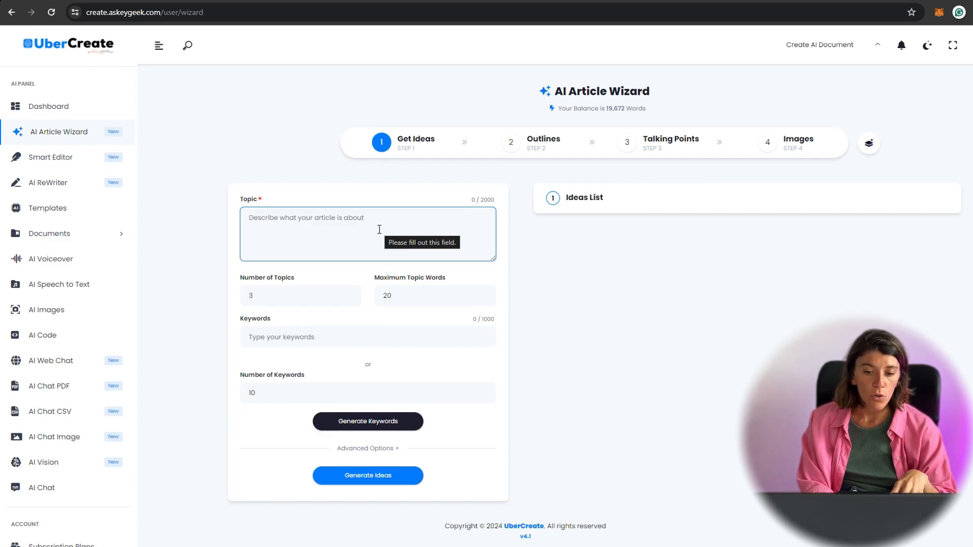
pyautogui.write('bitcoin and binance')
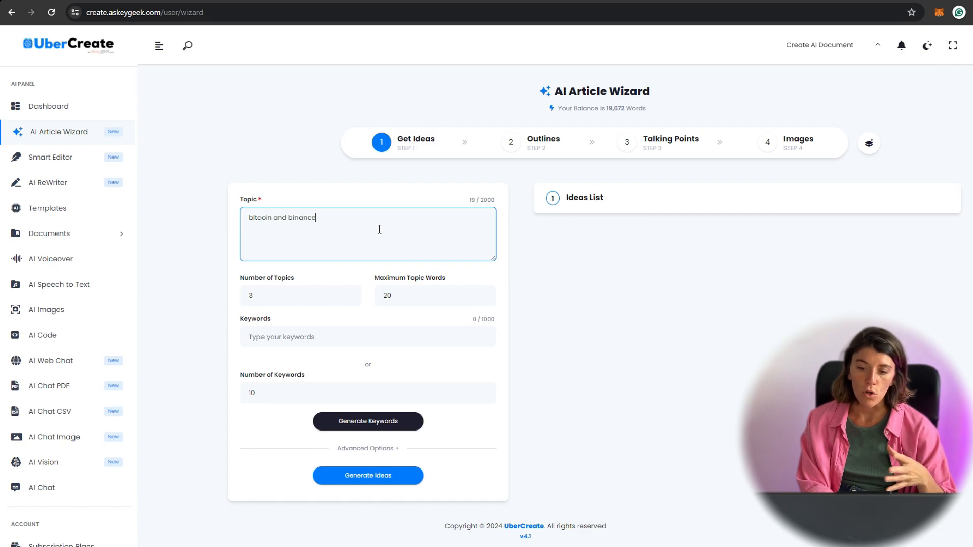
pyautogui.click(300, 295)
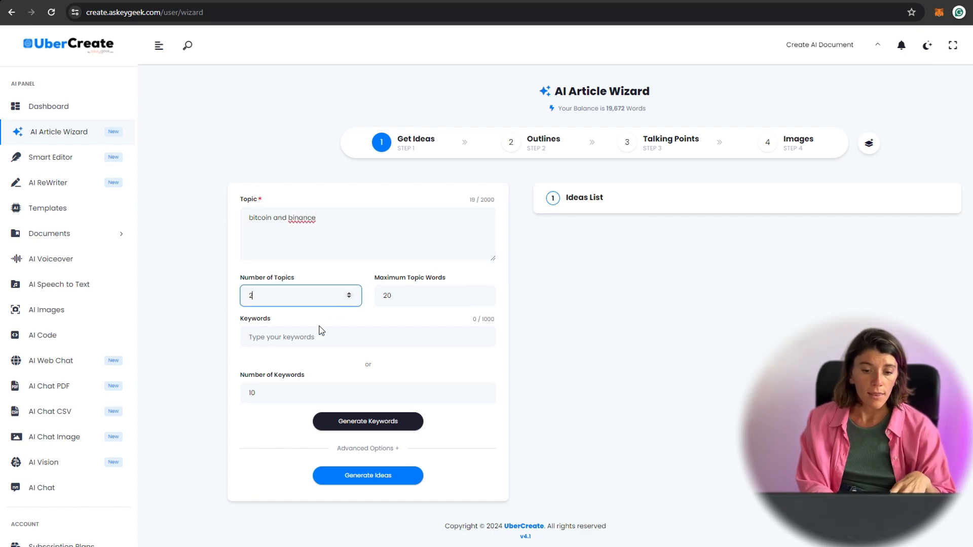
pyautogui.write('bianc')
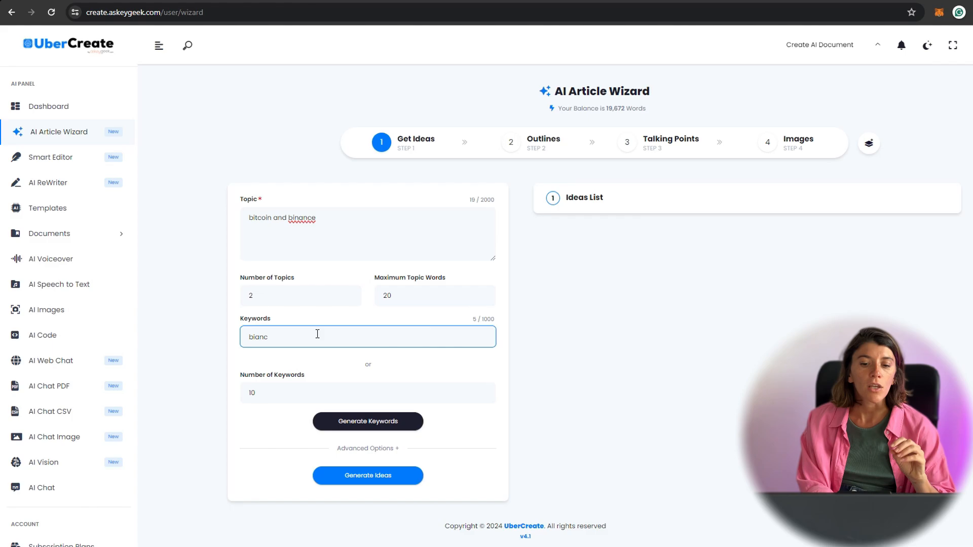
pyautogui.write('binan')
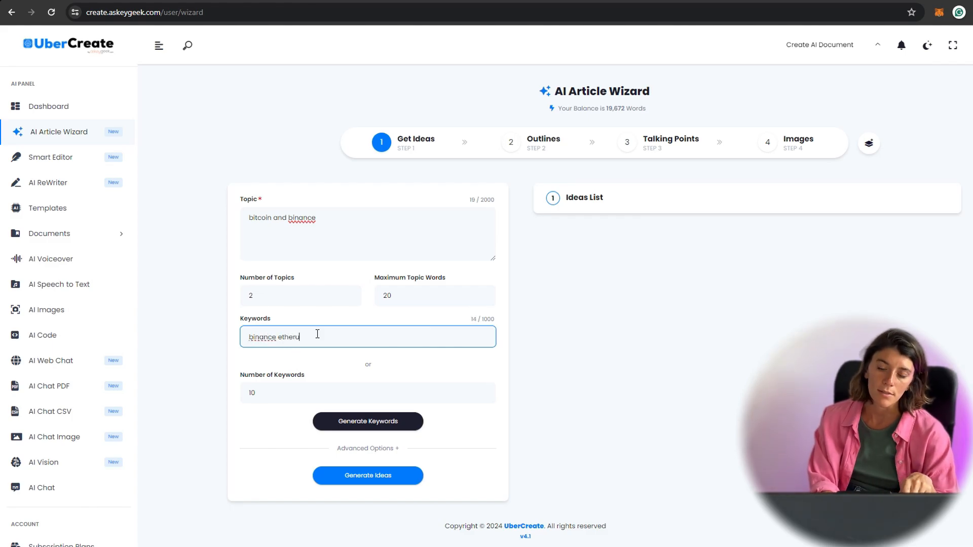
# Step: Generate keyword suggestions and article ideas, landing on 'Binance and Ethereum: A Winning Combination'
pyautogui.click(367, 420)
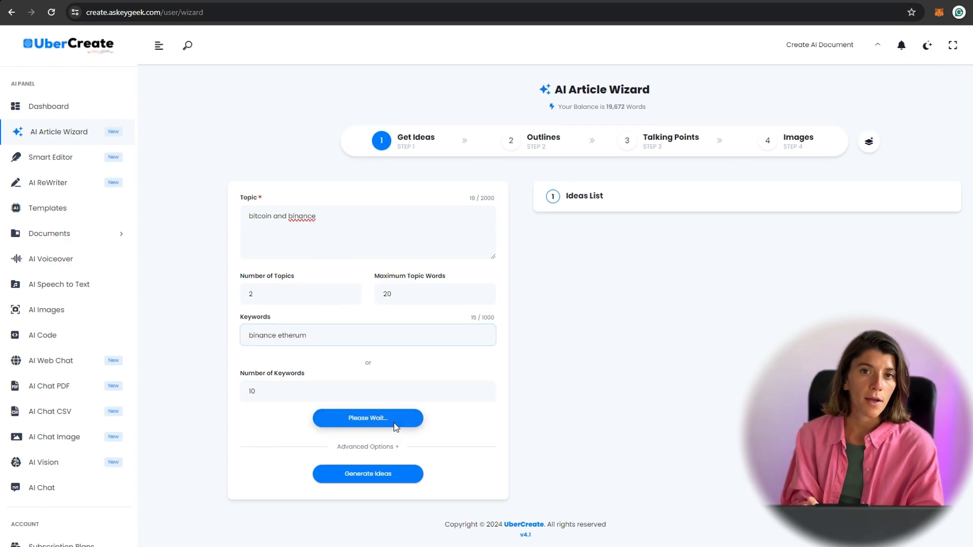
pyautogui.click(367, 418)
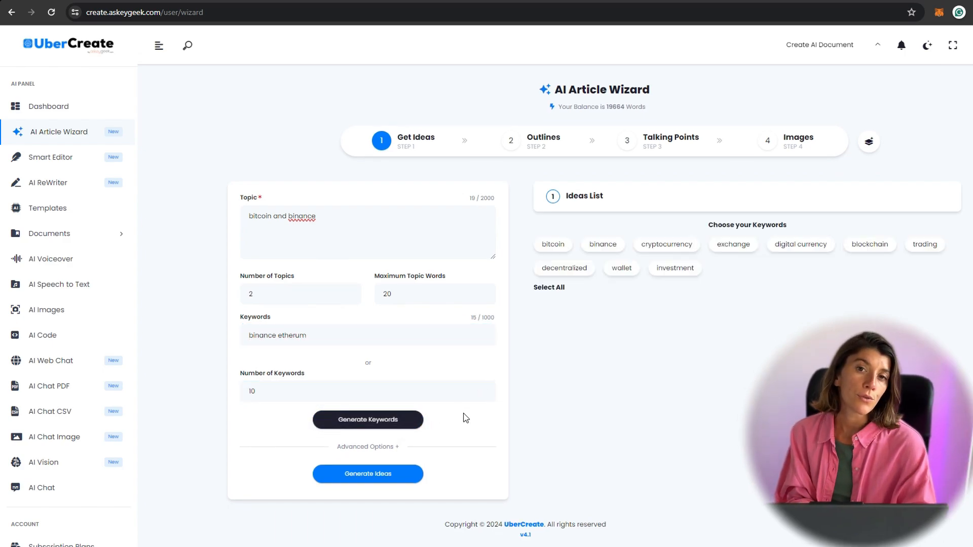
pyautogui.click(367, 473)
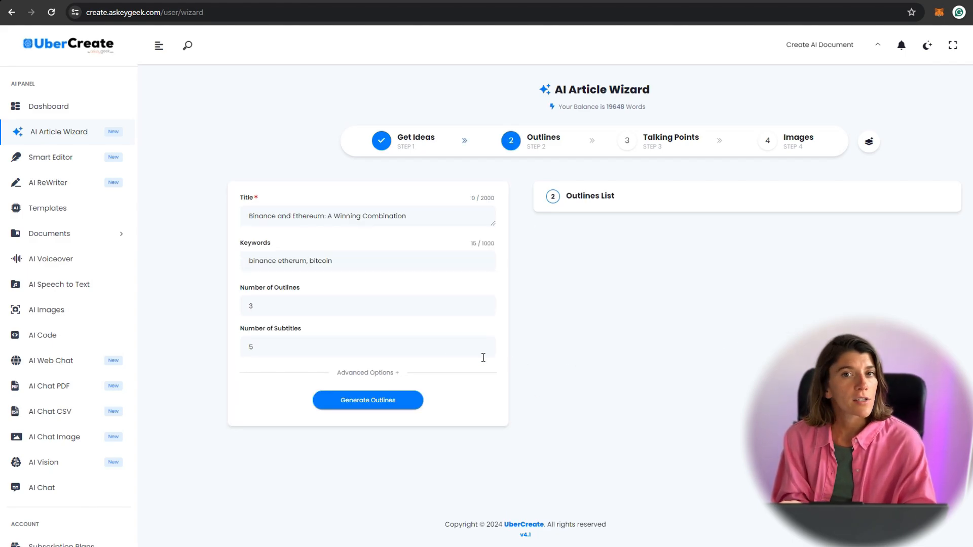
# Step: Set Advanced Options to Empathetic tone, Second Person view and 1500-word length, then proceed
pyautogui.click(366, 305)
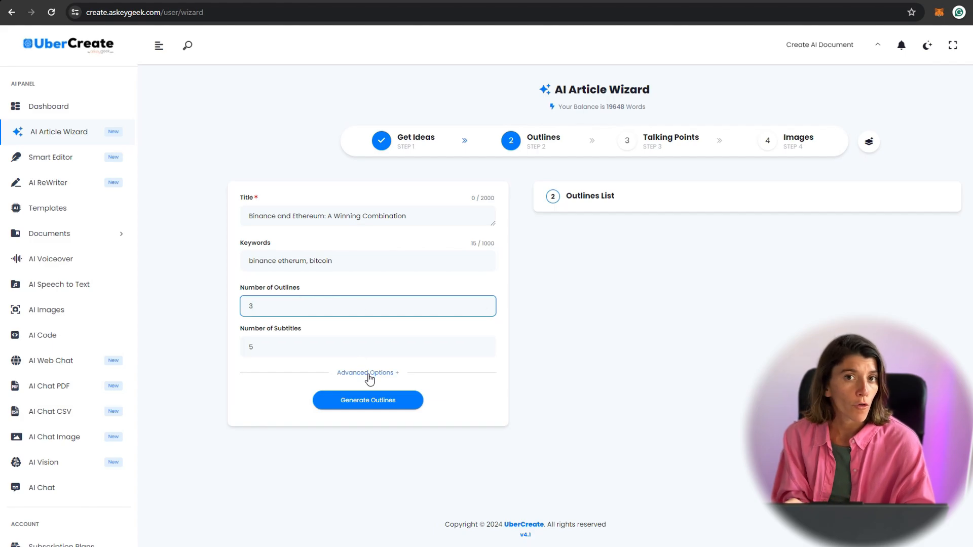
pyautogui.click(367, 372)
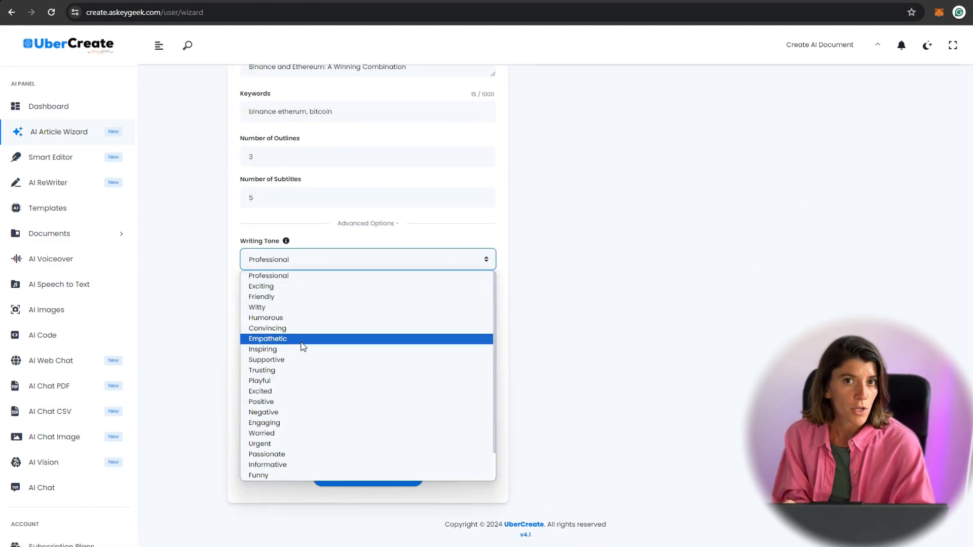
pyautogui.click(268, 338)
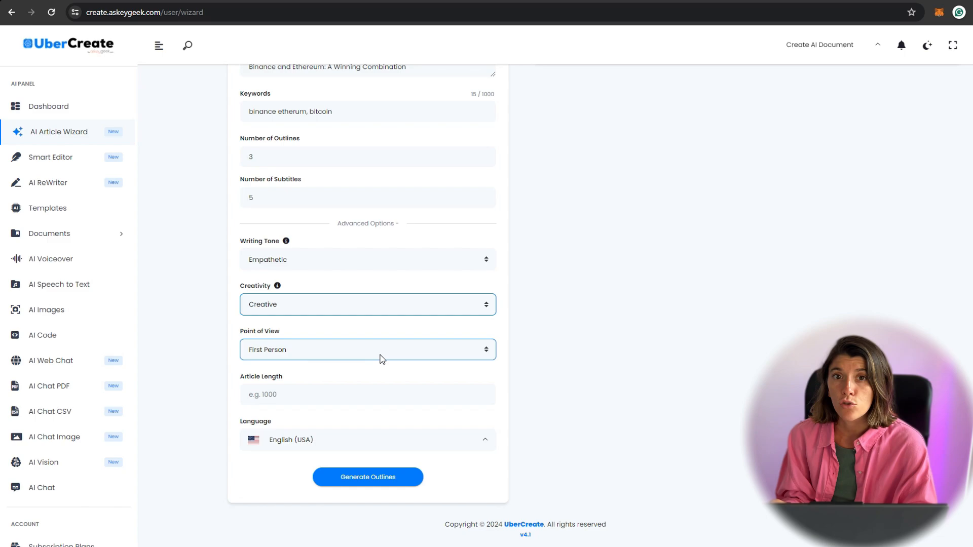
pyautogui.write('15')
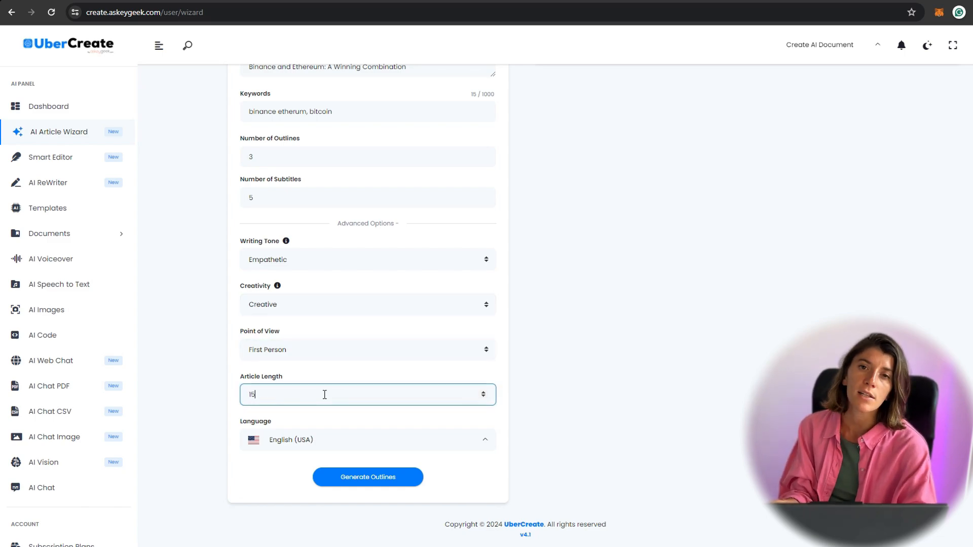
pyautogui.click(367, 349)
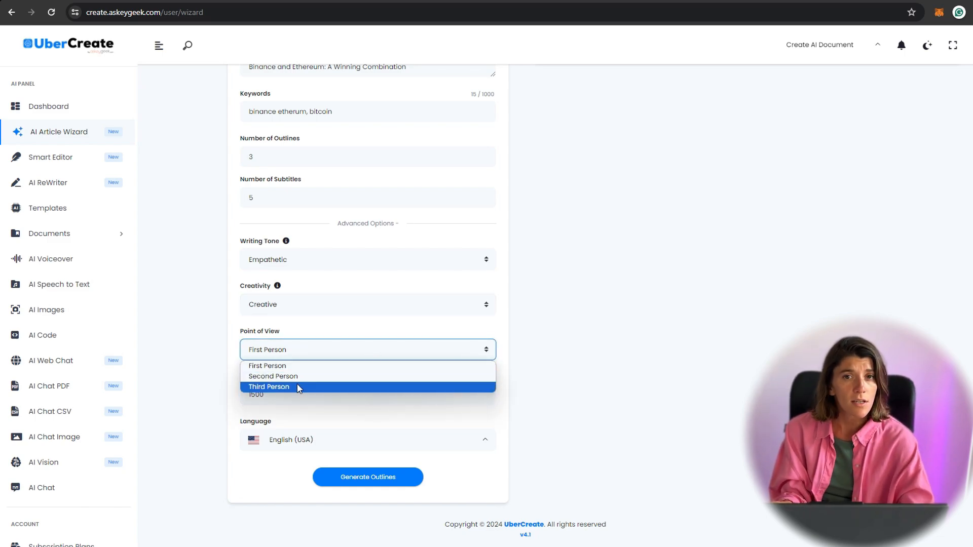
pyautogui.click(273, 376)
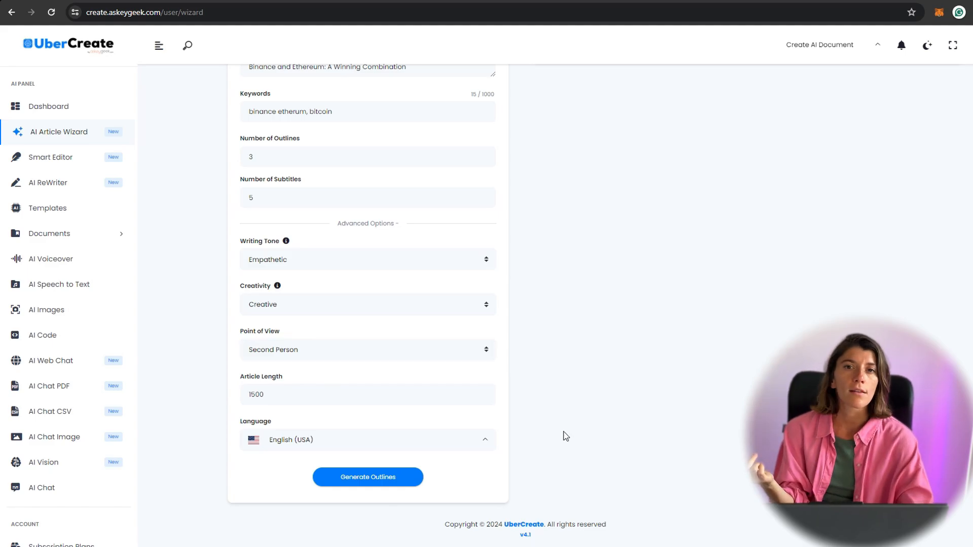
pyautogui.click(367, 476)
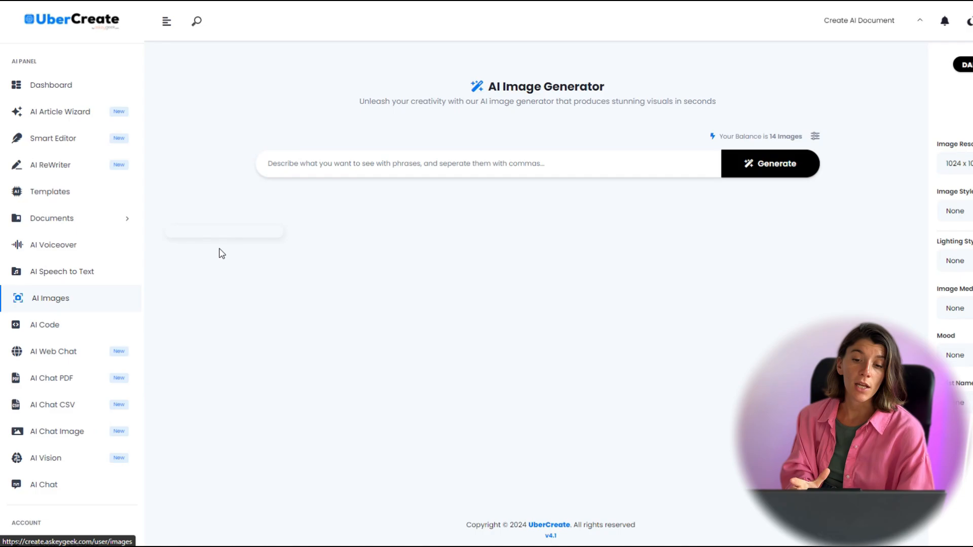
# Step: Generate an image of 'Lake with two boats, during the sunset and mountains background', view it, then go to AI Code
pyautogui.write('Lake with two boats, during the sunset and mountains background')
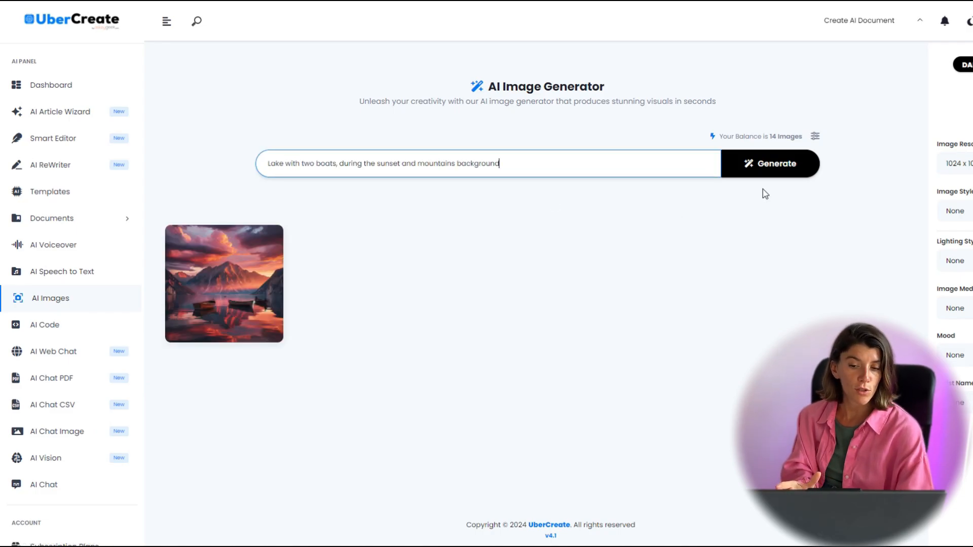
pyautogui.click(223, 284)
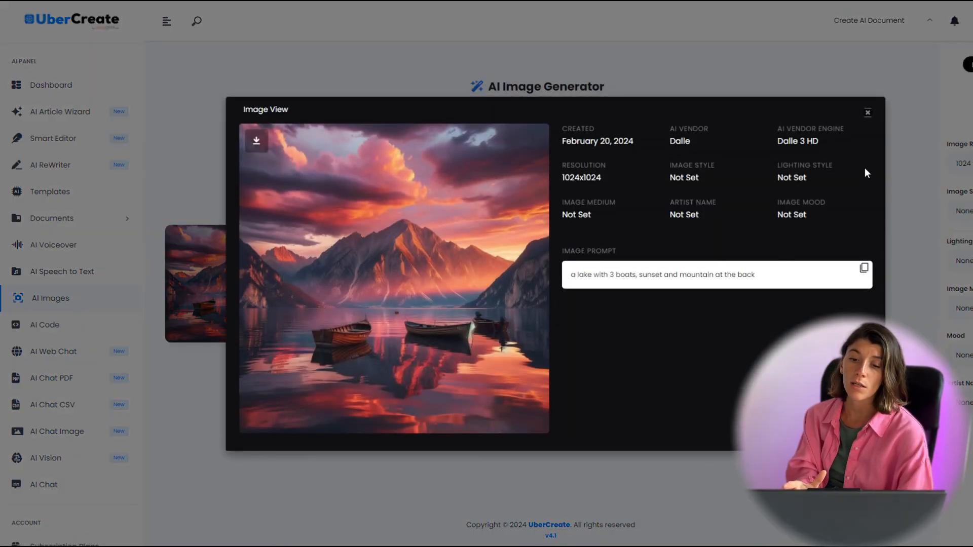
pyautogui.click(867, 112)
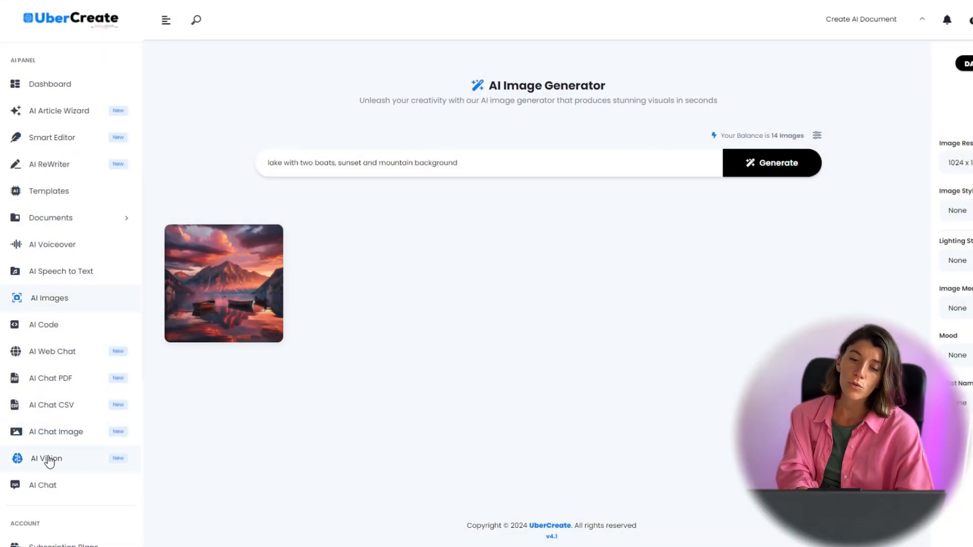
pyautogui.click(46, 458)
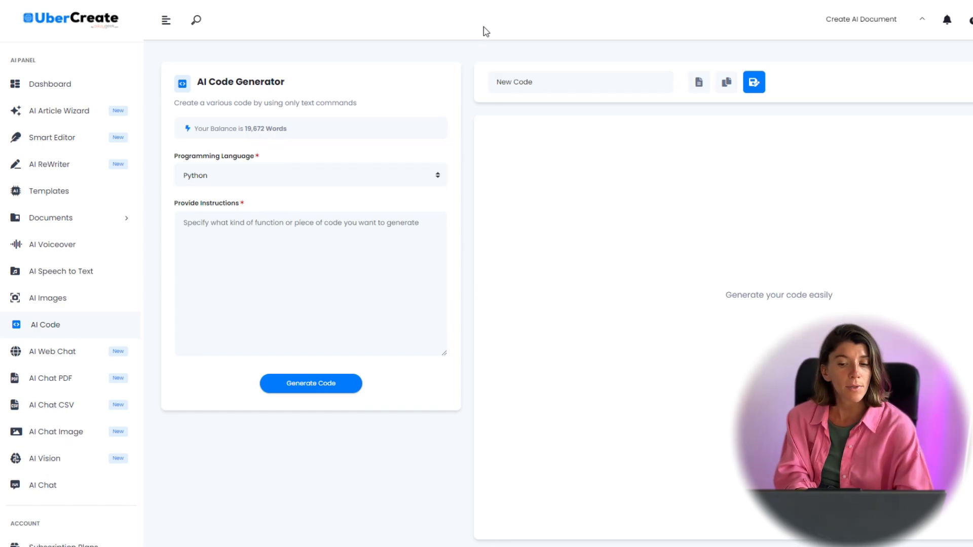
# Step: Review the Programming Language choices, keep Python, and move to the AI Voiceover Studio
pyautogui.click(310, 175)
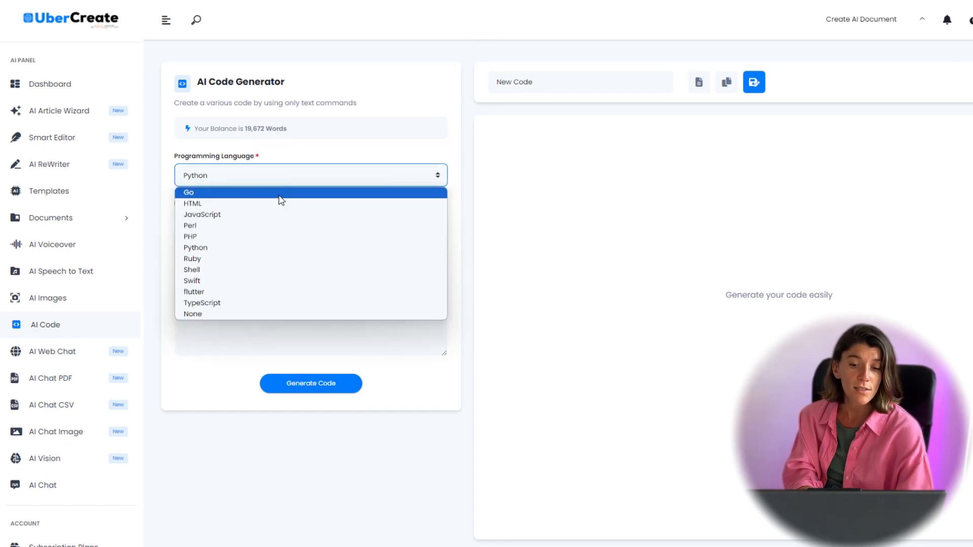
pyautogui.moveTo(280, 247)
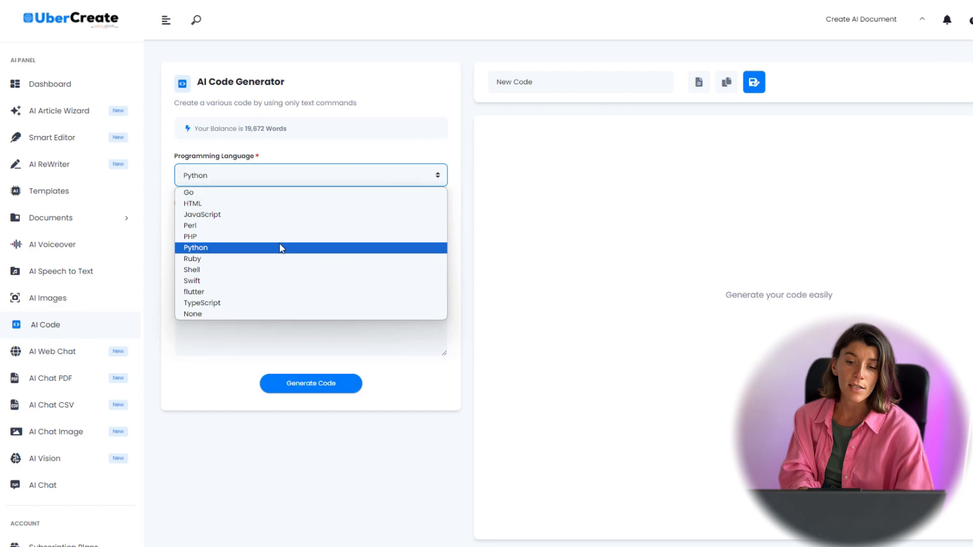
pyautogui.moveTo(202, 303)
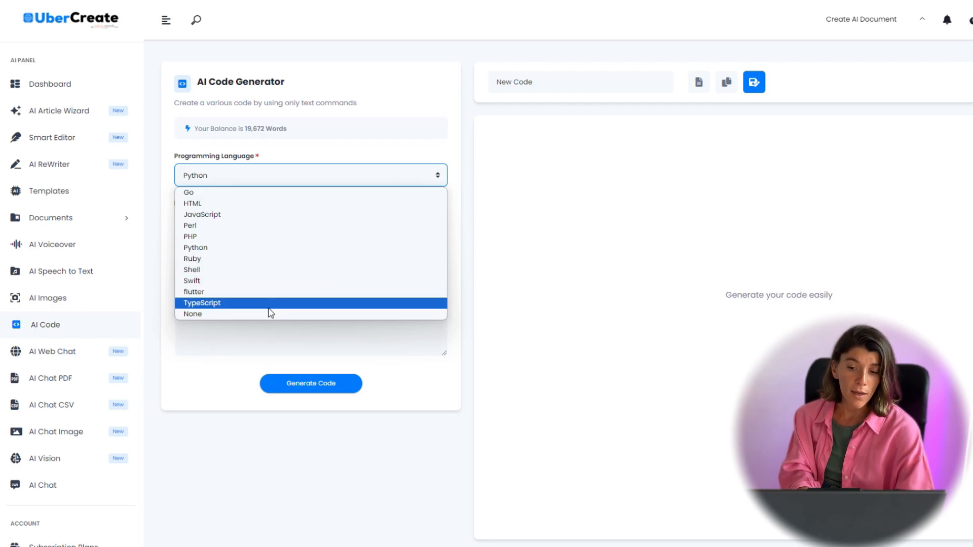
pyautogui.moveTo(406, 192)
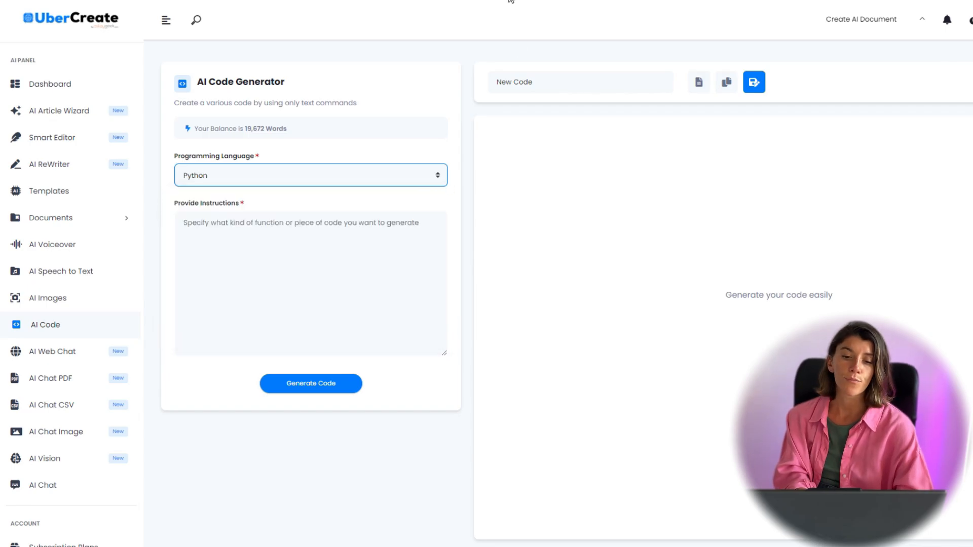
pyautogui.click(52, 245)
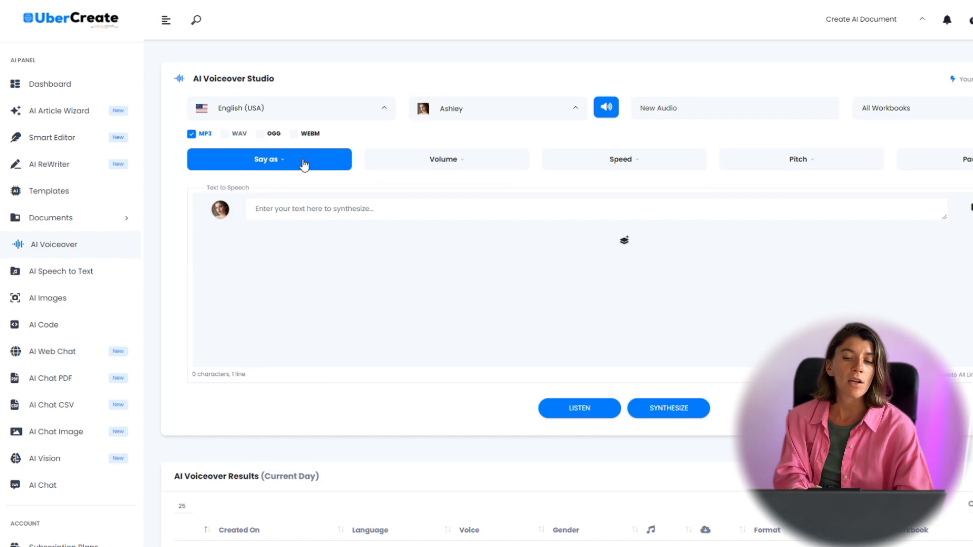
# Step: Review the voiceover's Say as, Volume, Speed and language options
pyautogui.click(268, 159)
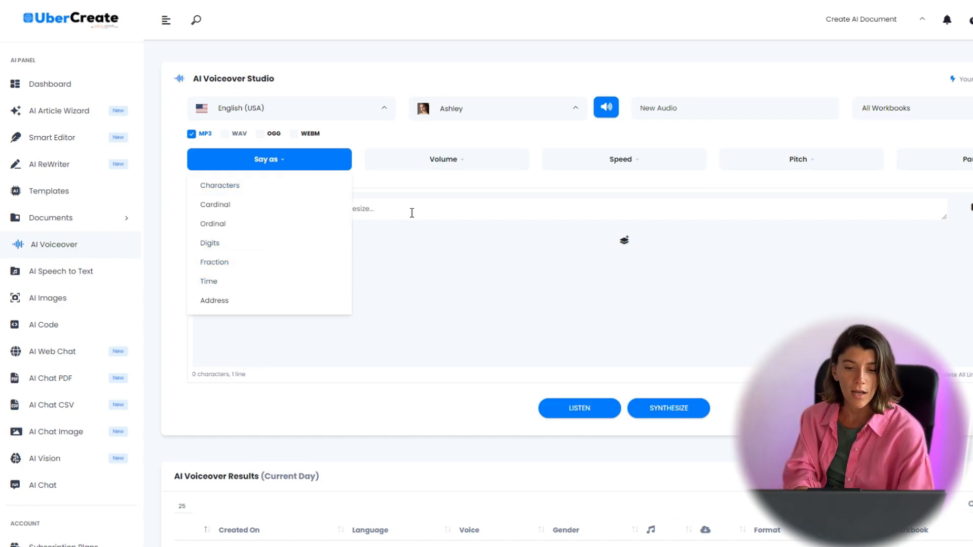
pyautogui.click(446, 159)
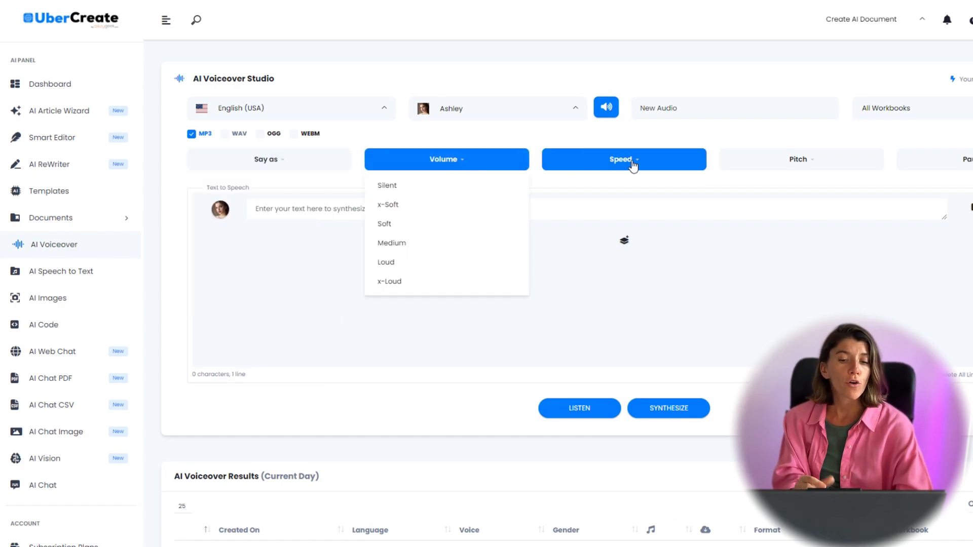
pyautogui.click(624, 159)
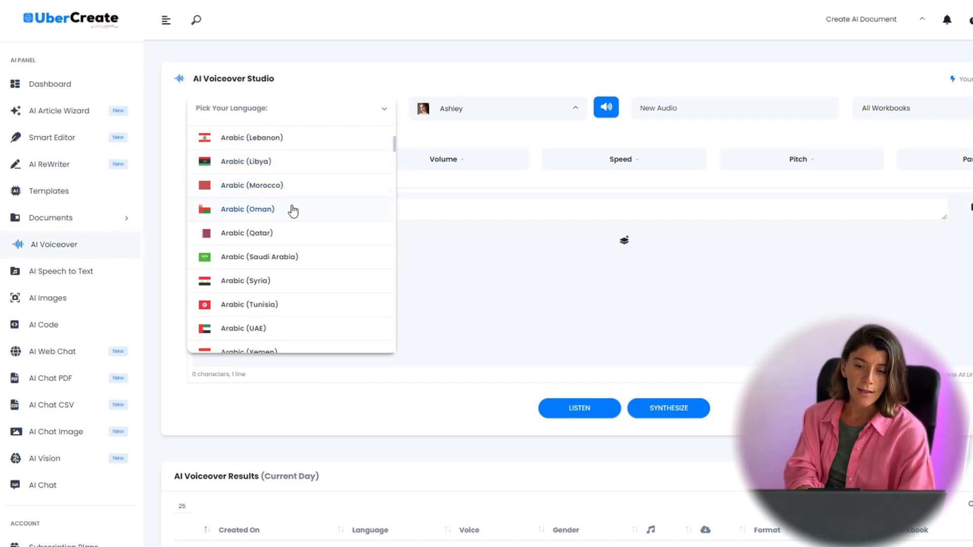
pyautogui.scroll(3)
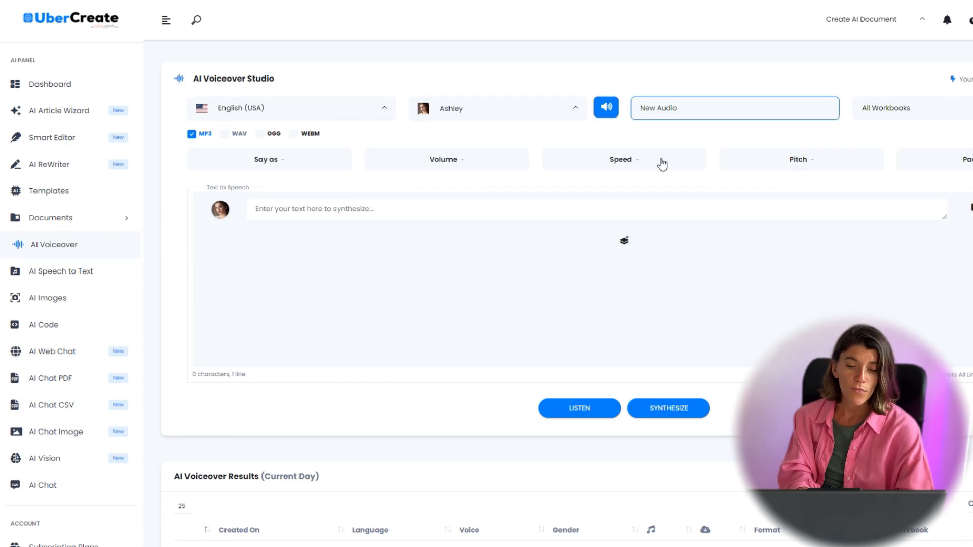
# Step: Go to AI Speech to Text and check its audio language choices
pyautogui.click(60, 272)
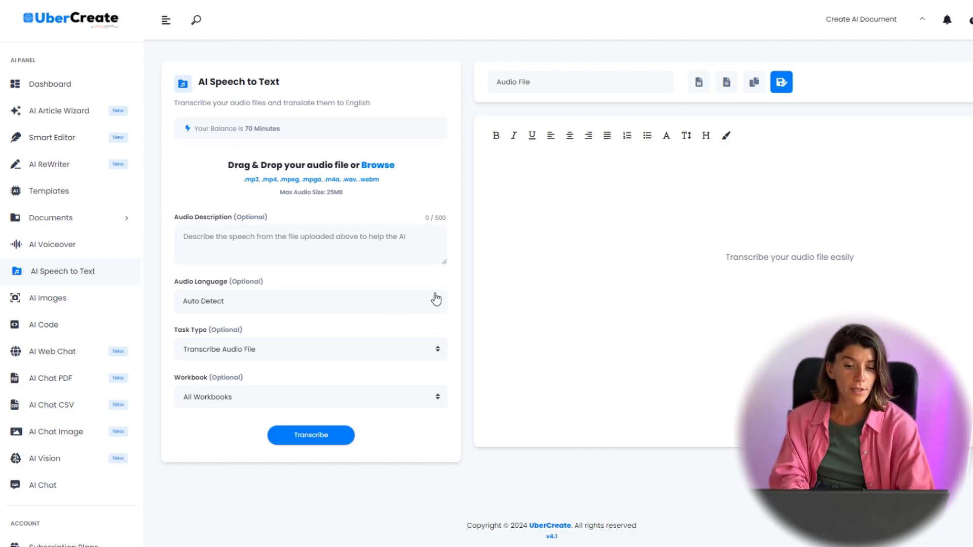
pyautogui.click(310, 301)
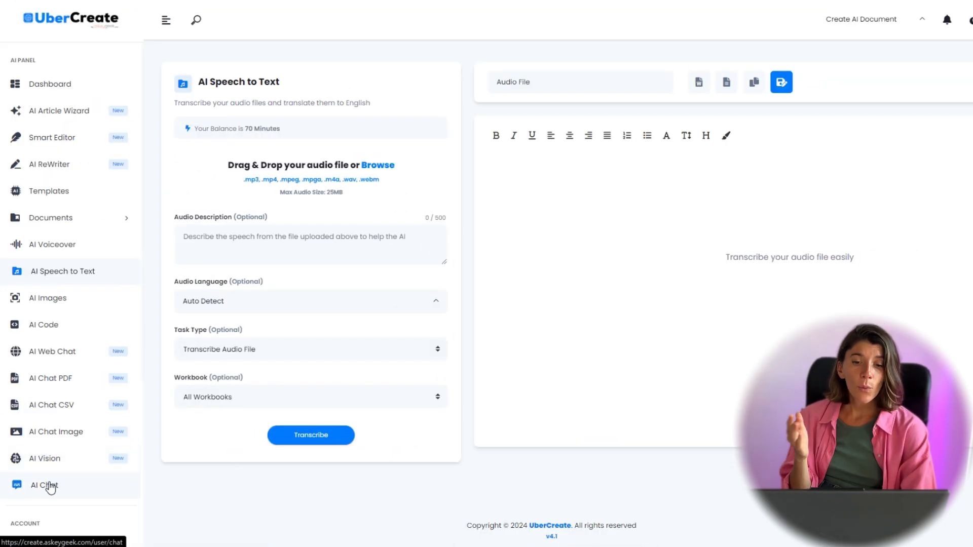
# Step: Browse AI Chat assistants by Coach, Health, Leisure, Specialist and All categories, then return to the Dashboard
pyautogui.click(44, 485)
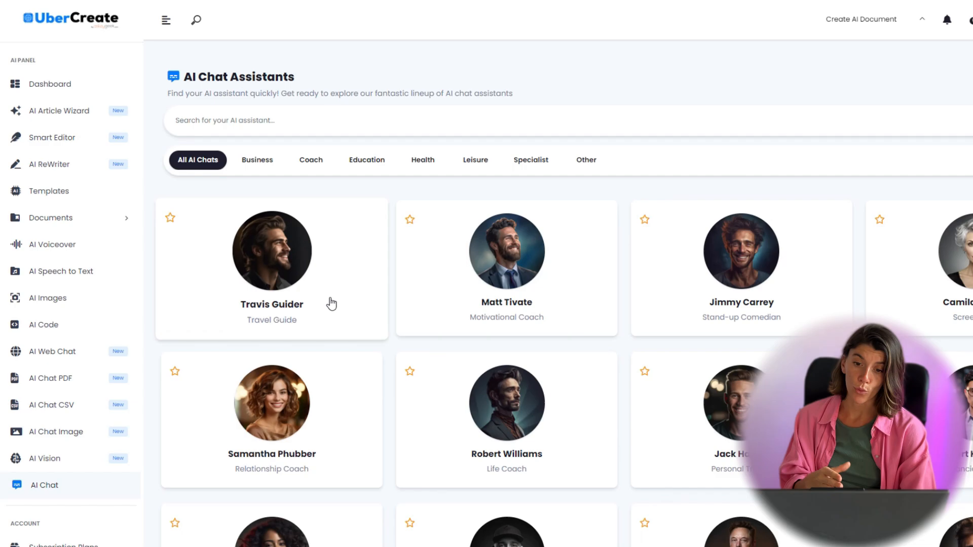
pyautogui.scroll(-3)
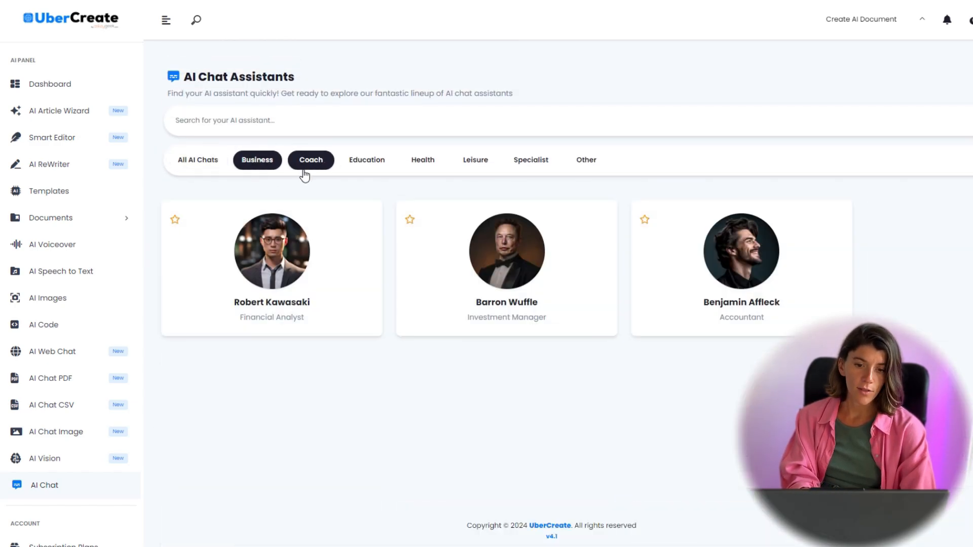
pyautogui.click(366, 159)
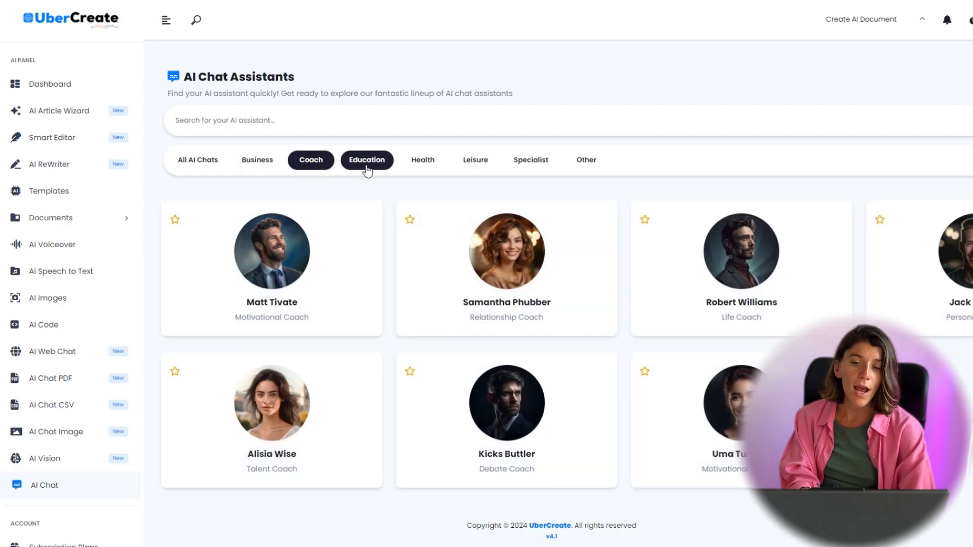
pyautogui.click(423, 159)
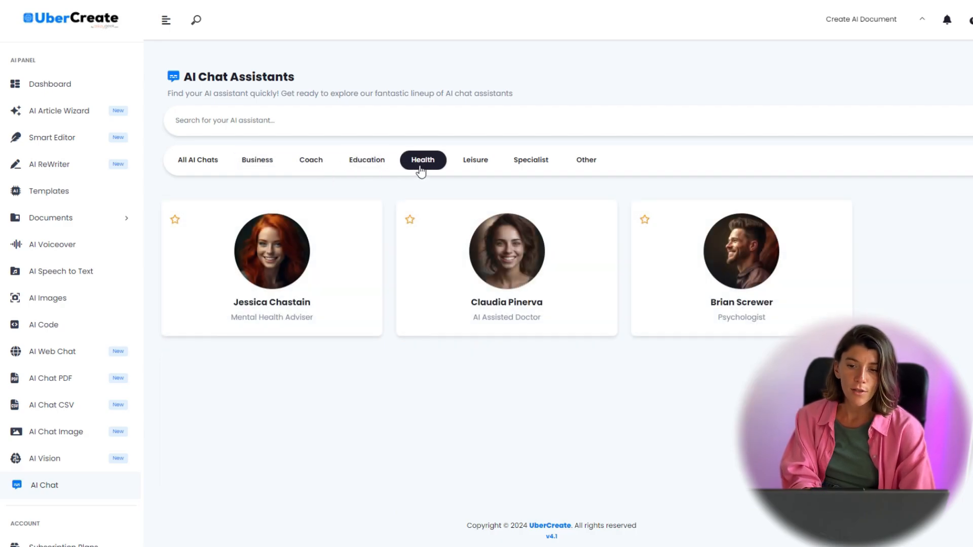
pyautogui.click(474, 159)
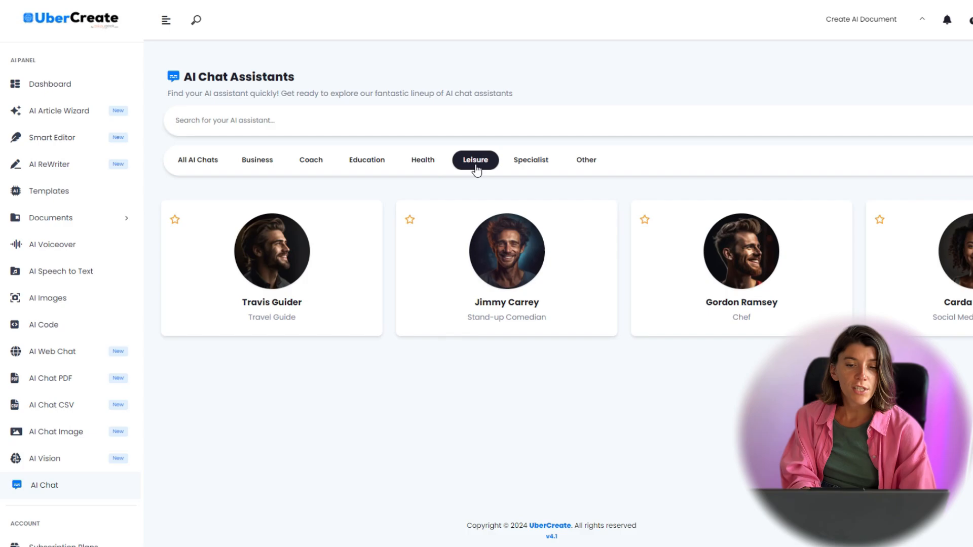
pyautogui.click(530, 159)
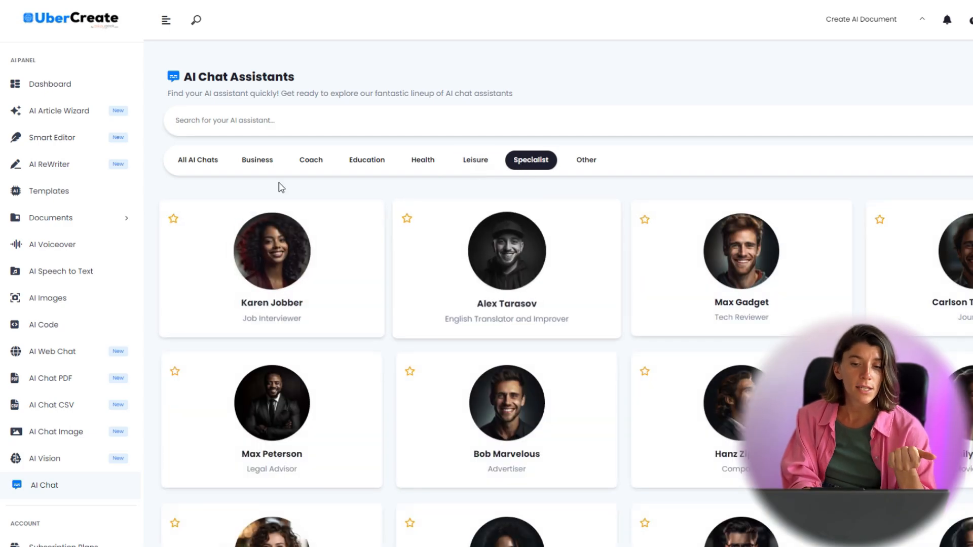
pyautogui.click(197, 159)
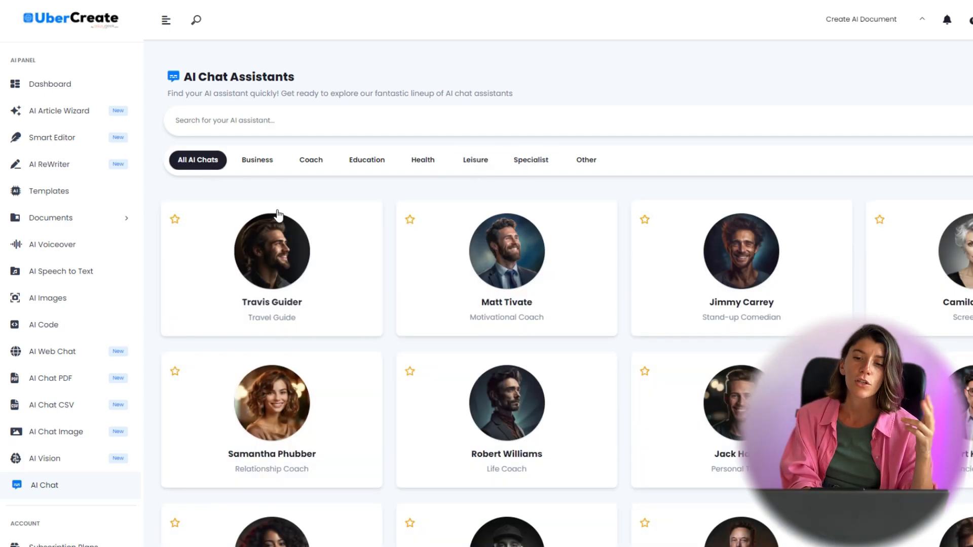
pyautogui.scroll(-3)
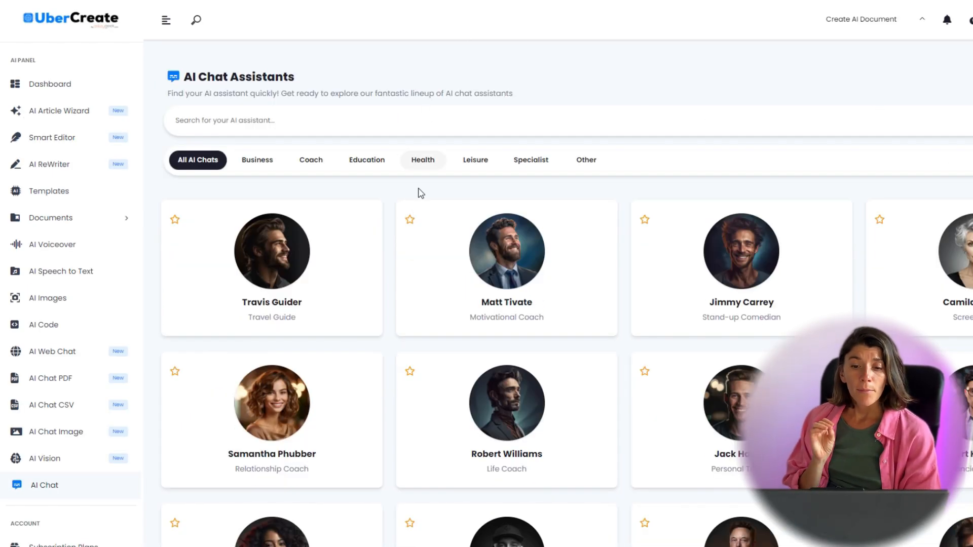
pyautogui.click(52, 84)
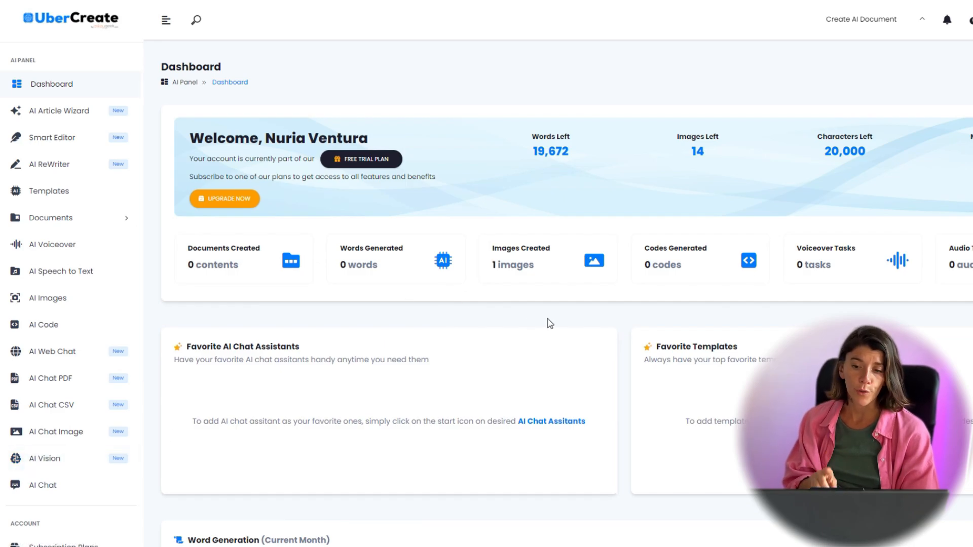
pyautogui.moveTo(548, 350)
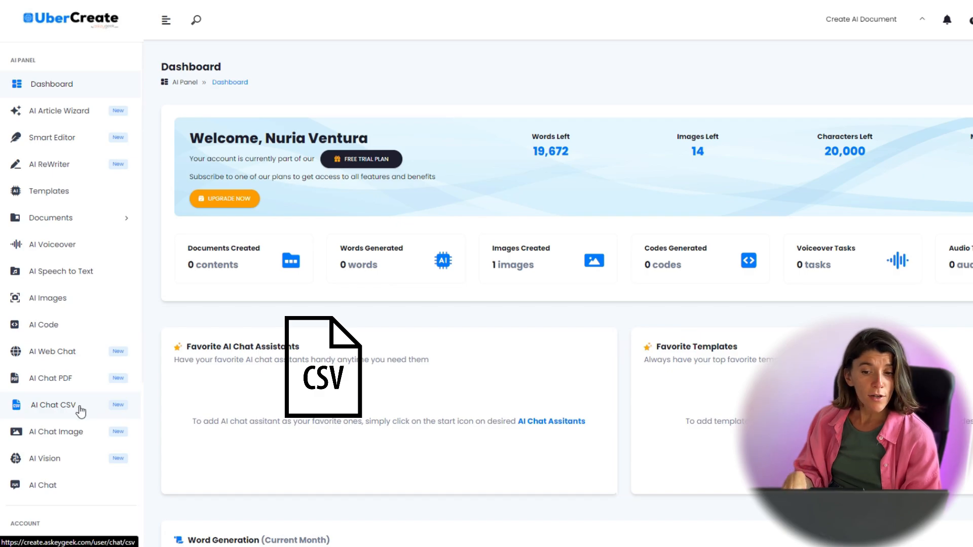
# Step: Visit the AI Chat PDF tool, then the AI Web Chat tool awaiting a website link
pyautogui.click(51, 378)
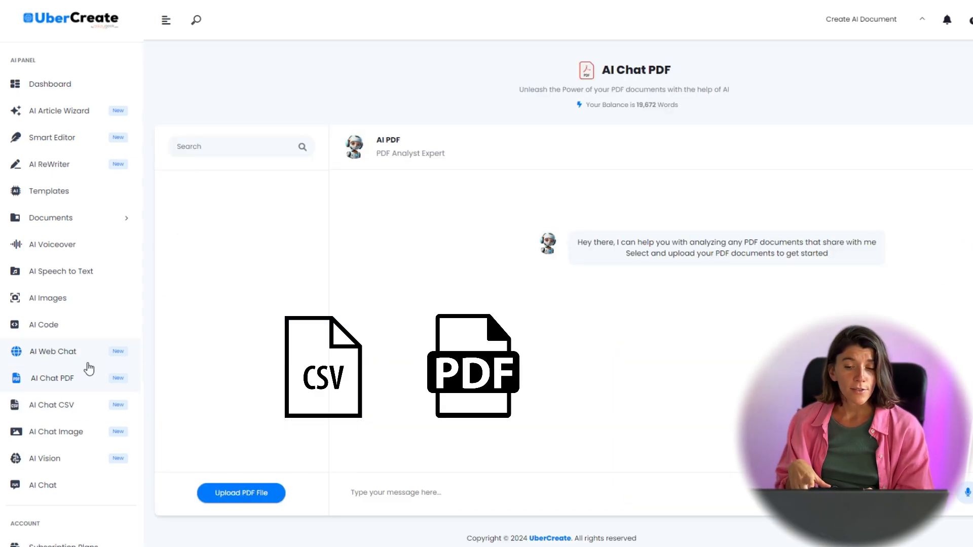
pyautogui.click(52, 352)
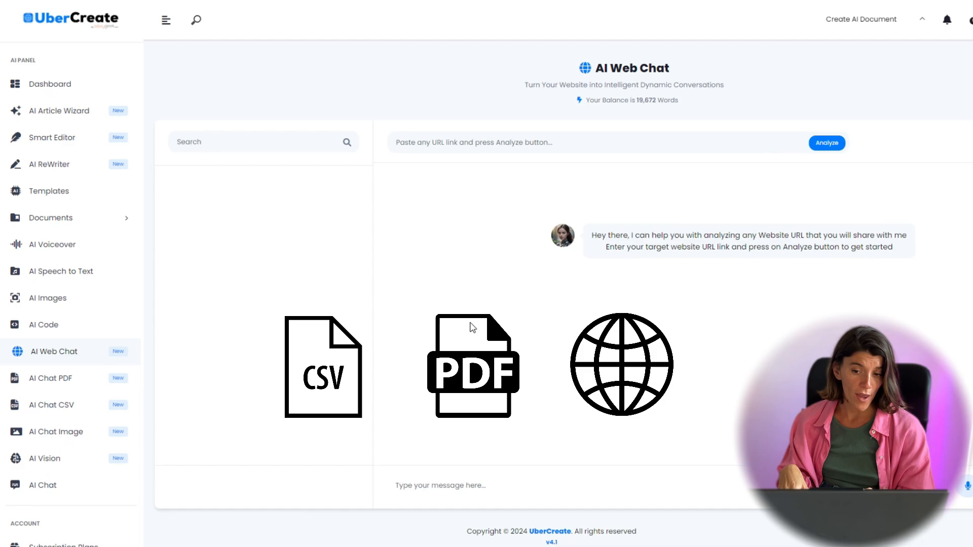